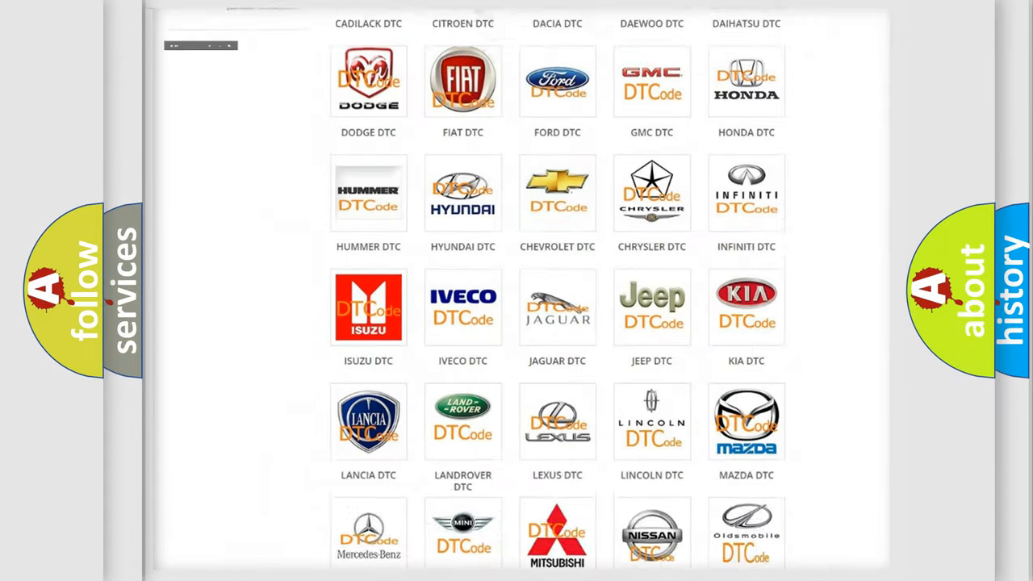
# - Open the FIAT DTC tile and browse its trouble code list, starting from B000111
pyautogui.scroll(3)
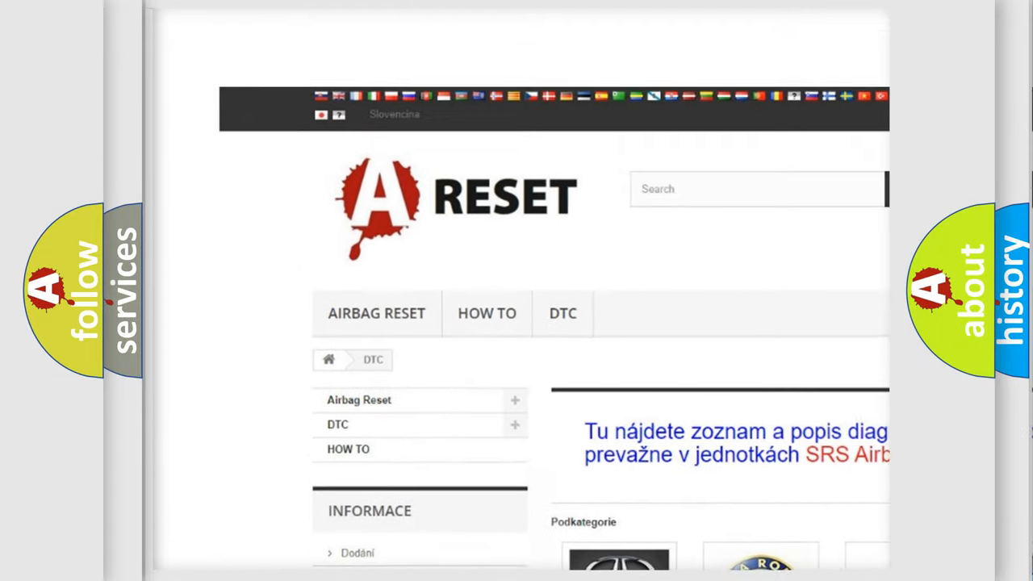
pyautogui.scroll(3)
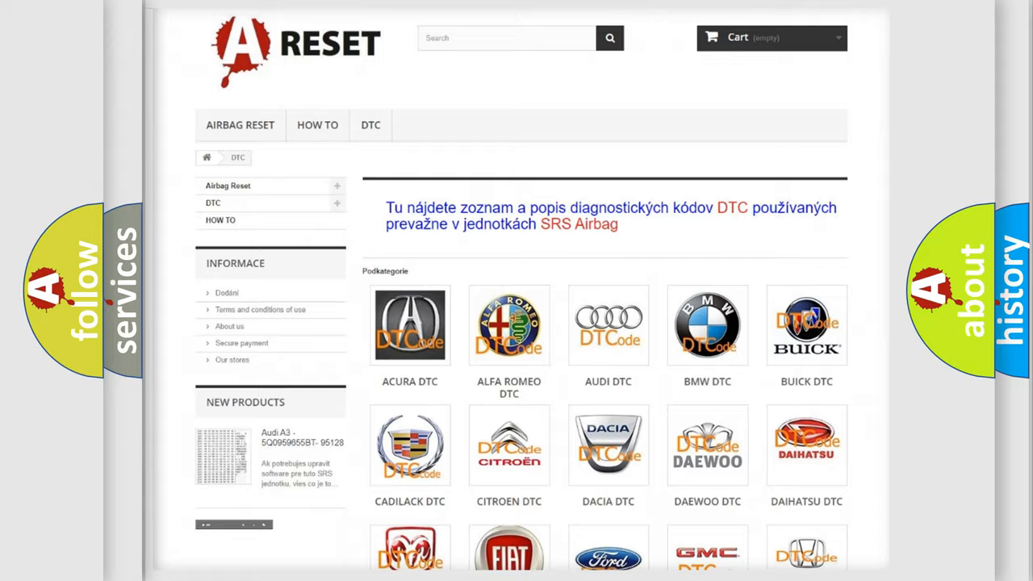
pyautogui.scroll(-3)
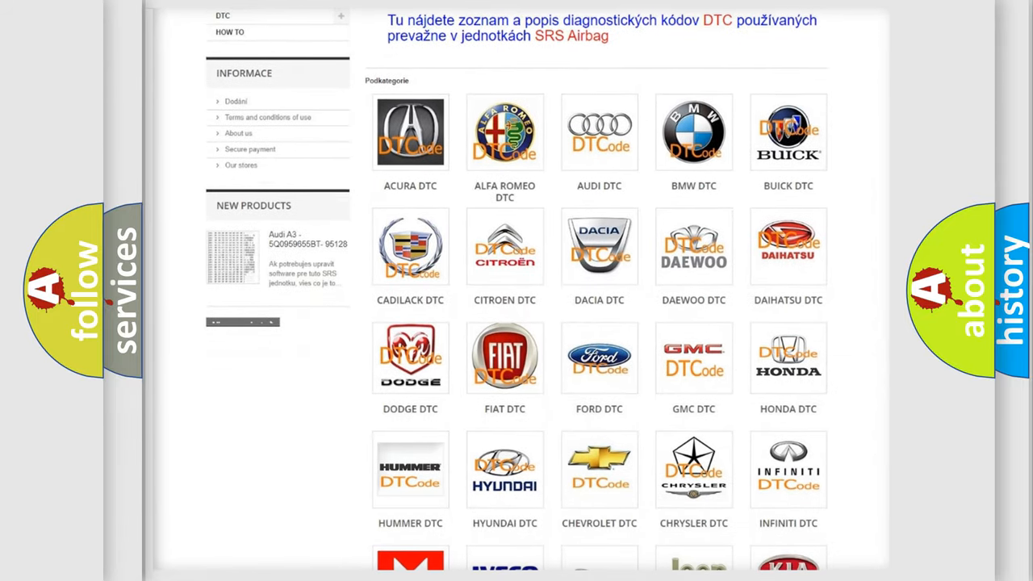
pyautogui.moveTo(505, 353)
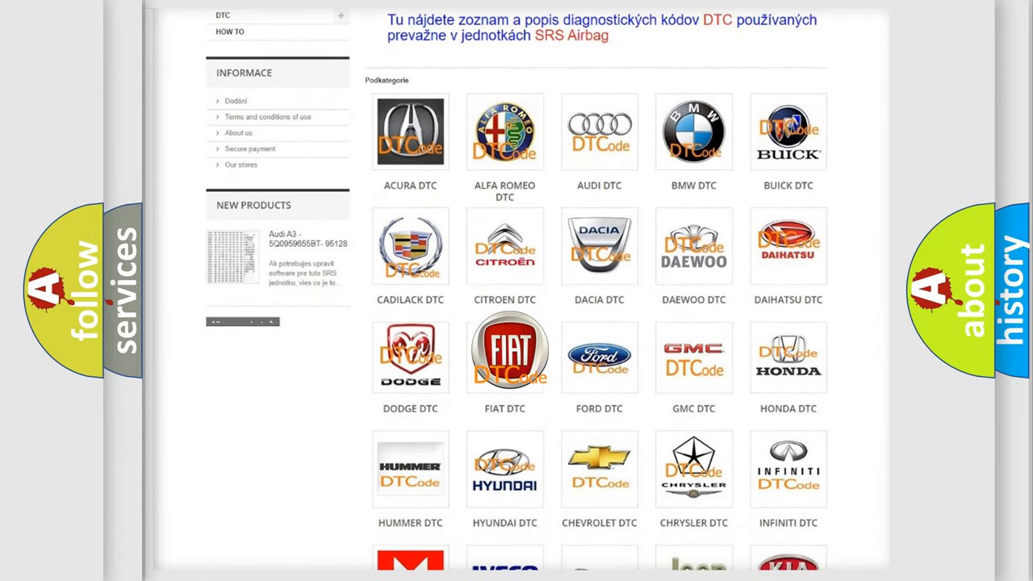
pyautogui.click(504, 351)
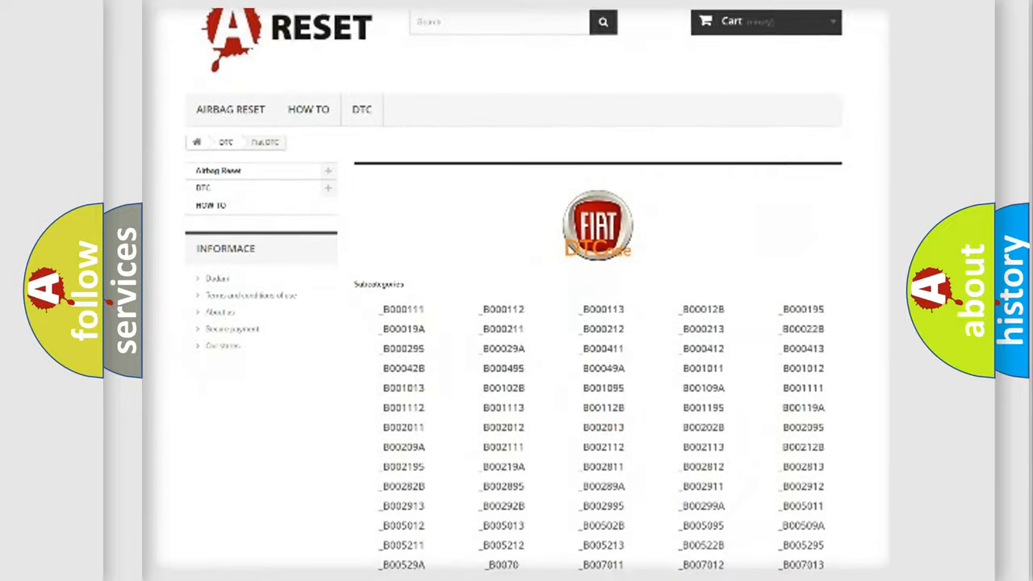
pyautogui.scroll(-3)
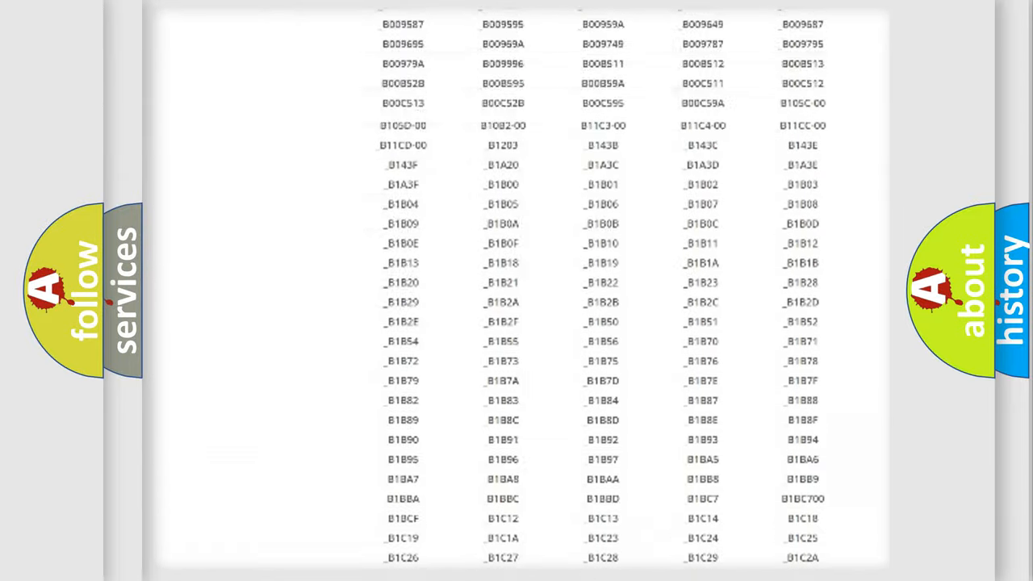
pyautogui.scroll(3)
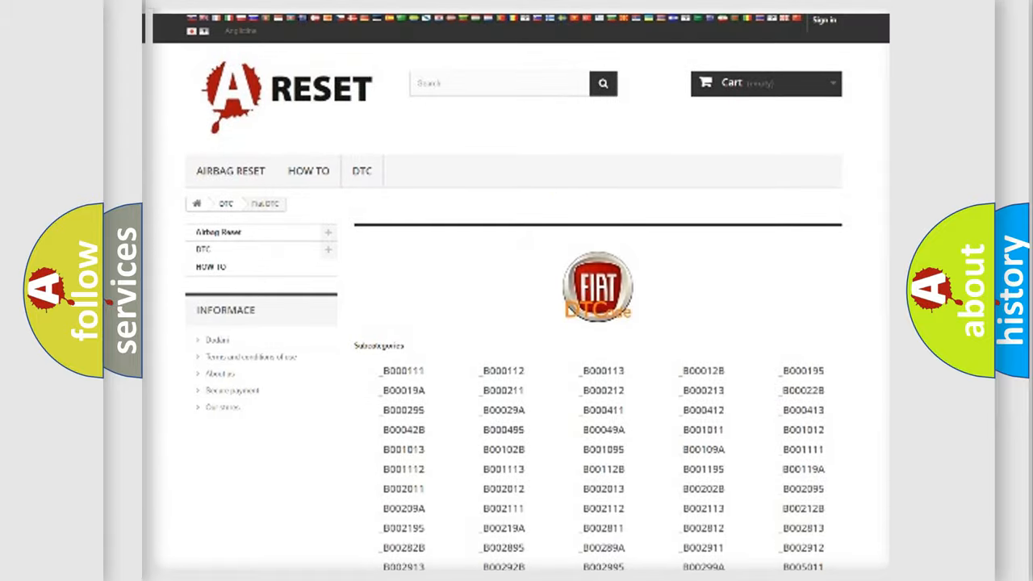